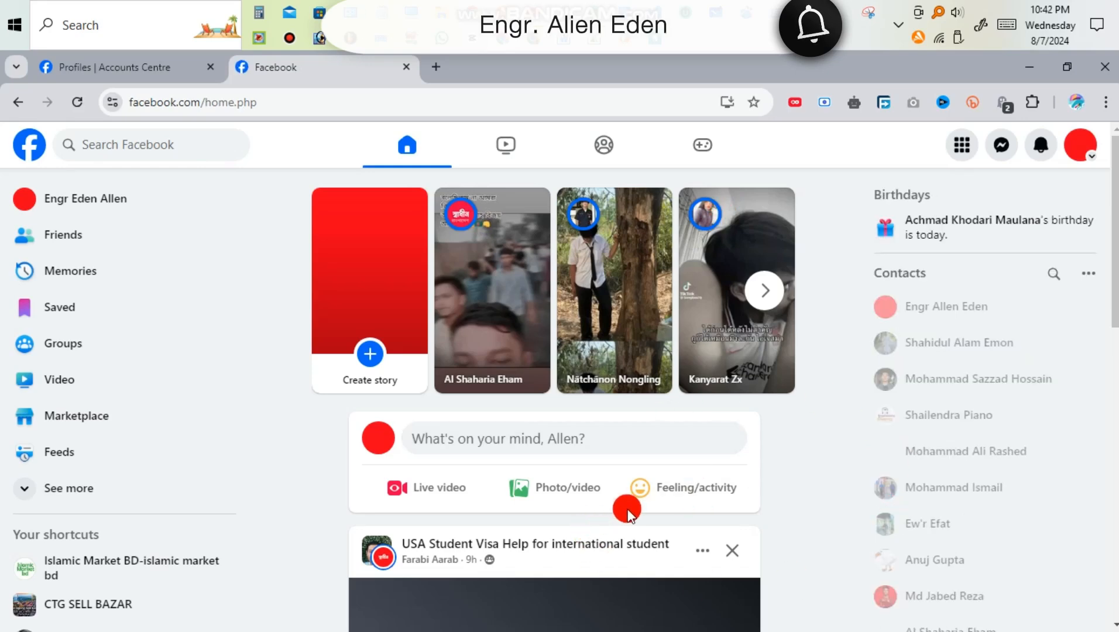
Open Facebook's full Settings page through the profile menu's Settings & privacy option.
{"action": "scroll", "scroll_direction": "down", "scroll_amount": 3}
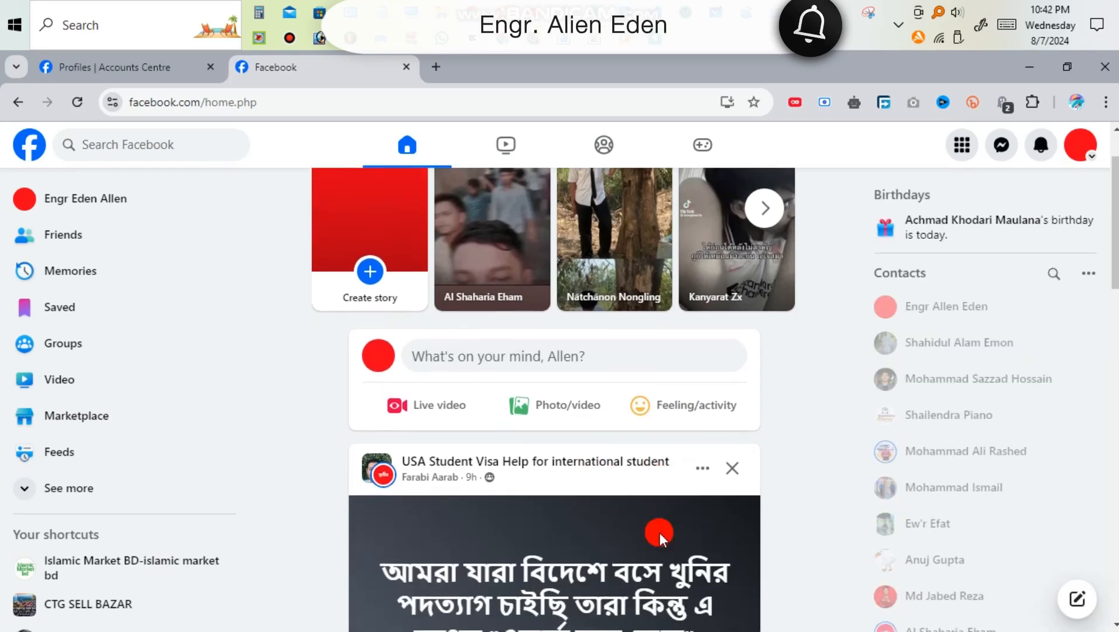
{"action": "scroll", "scroll_direction": "down", "scroll_amount": 3}
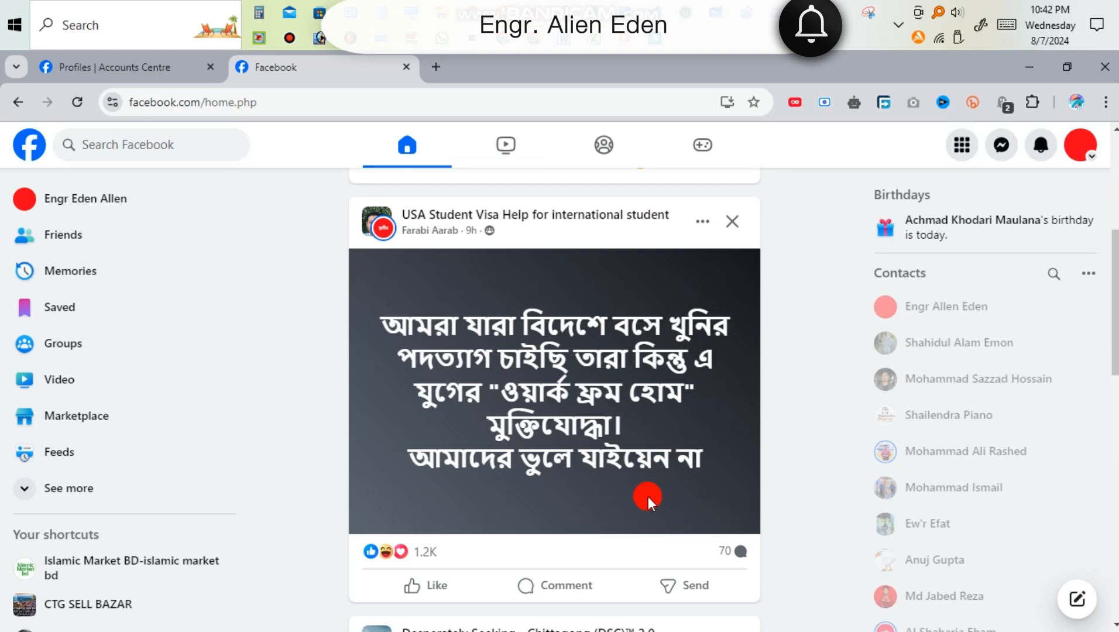
{"action": "mouse_move", "coordinate": [660, 489]}
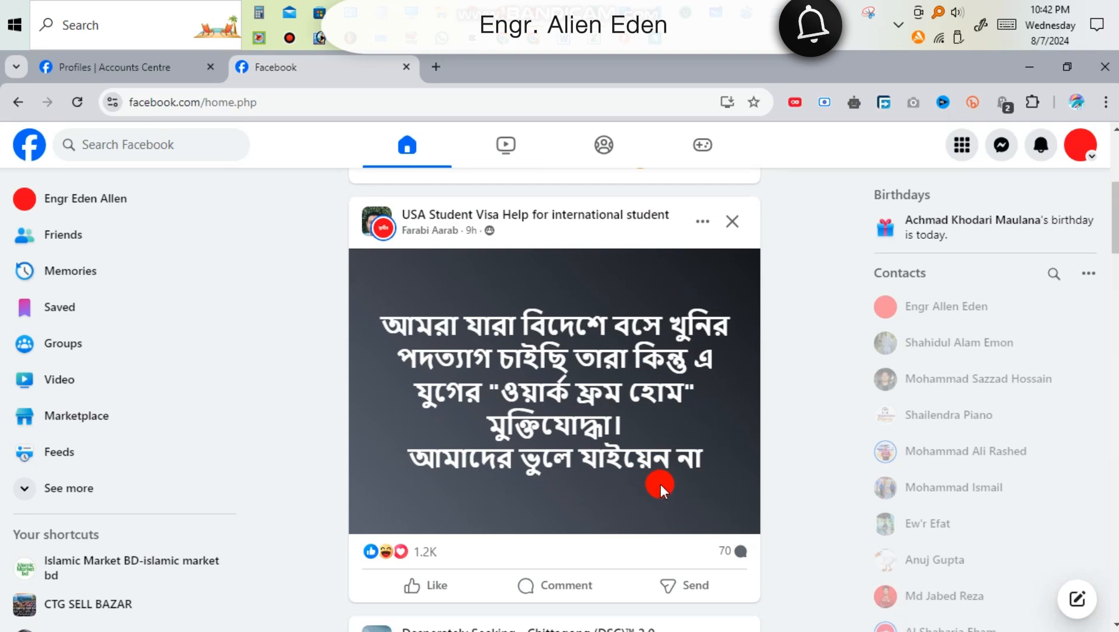
{"action": "mouse_move", "coordinate": [1080, 144]}
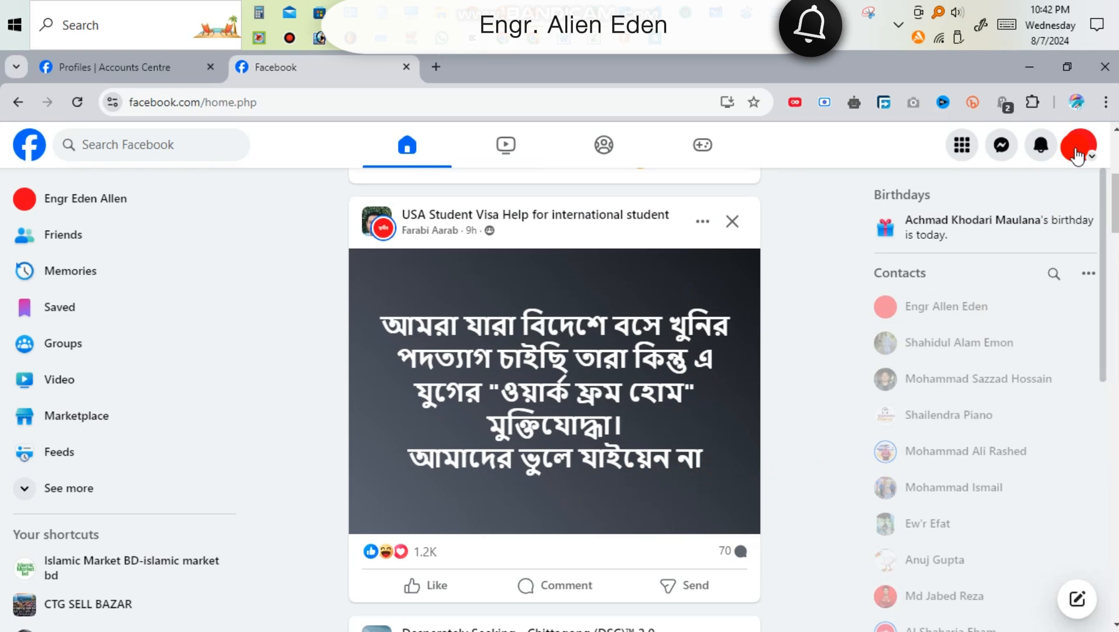
{"action": "left_click", "coordinate": [1080, 144]}
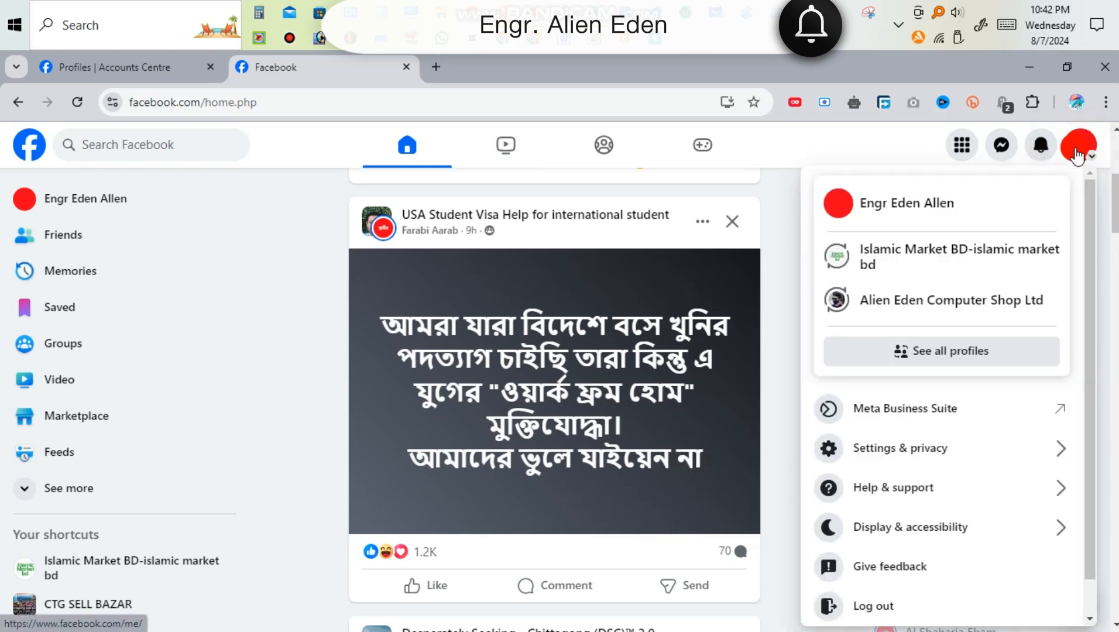
{"action": "mouse_move", "coordinate": [993, 414]}
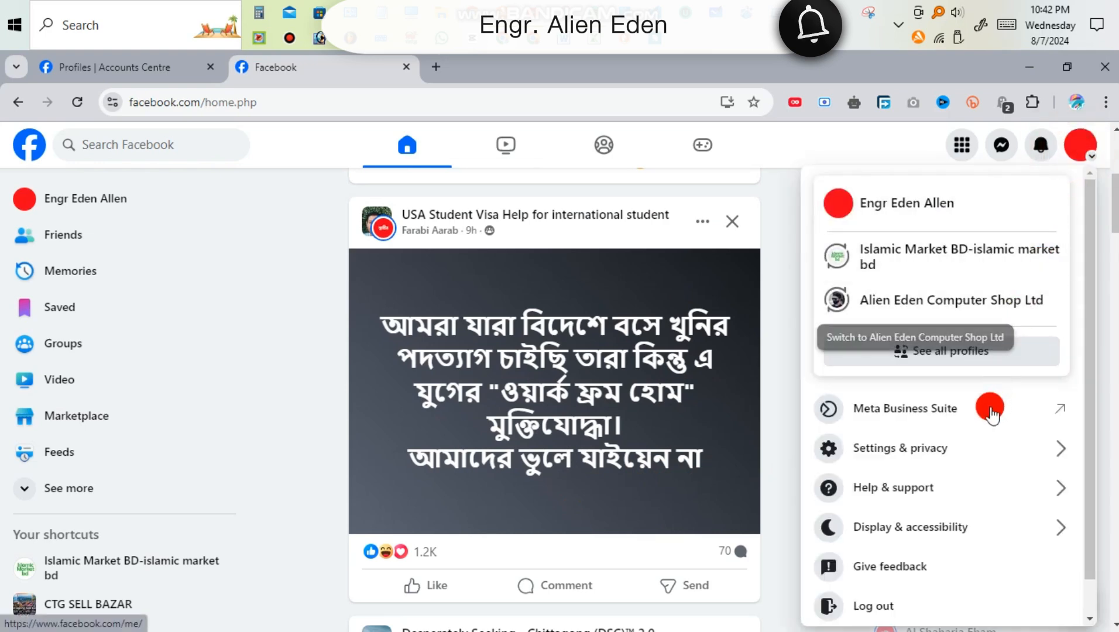
{"action": "mouse_move", "coordinate": [967, 453]}
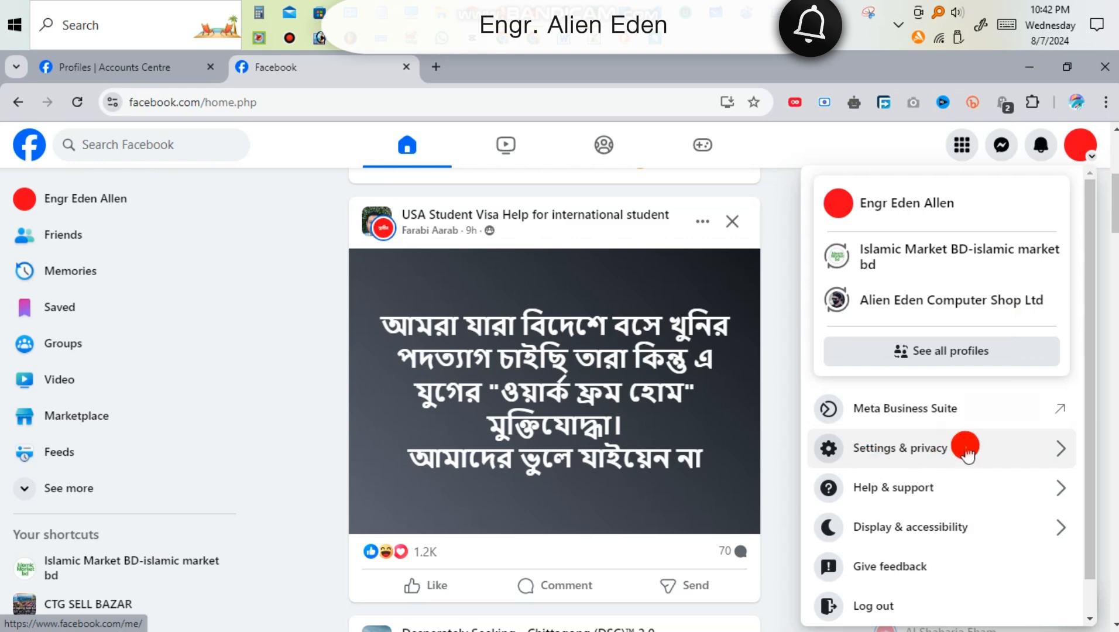
{"action": "left_click", "coordinate": [907, 449]}
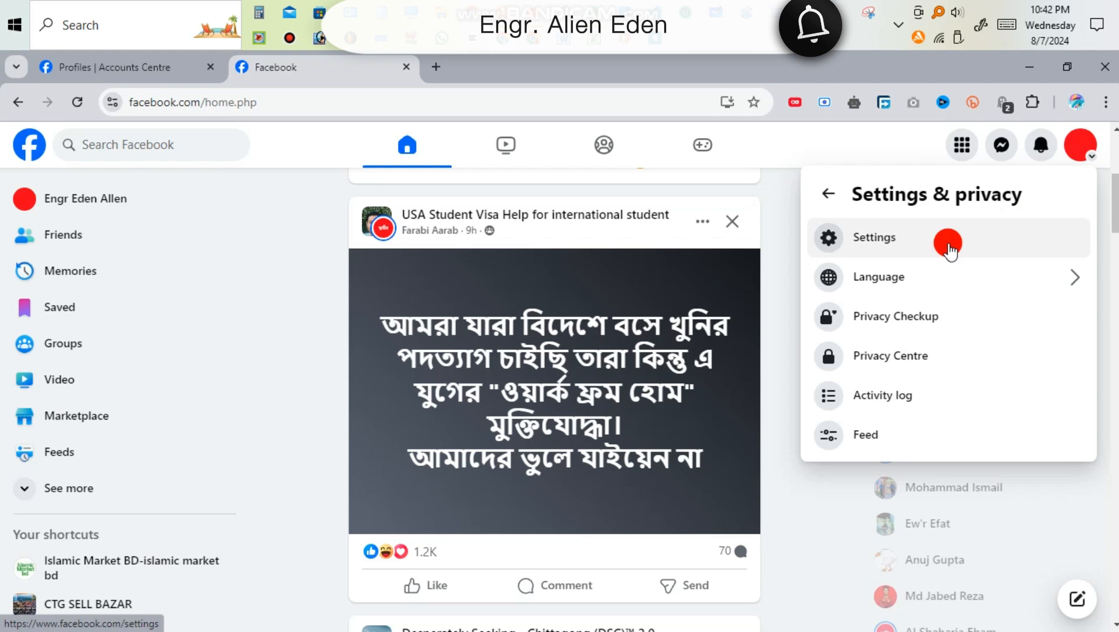
{"action": "left_click", "coordinate": [874, 238]}
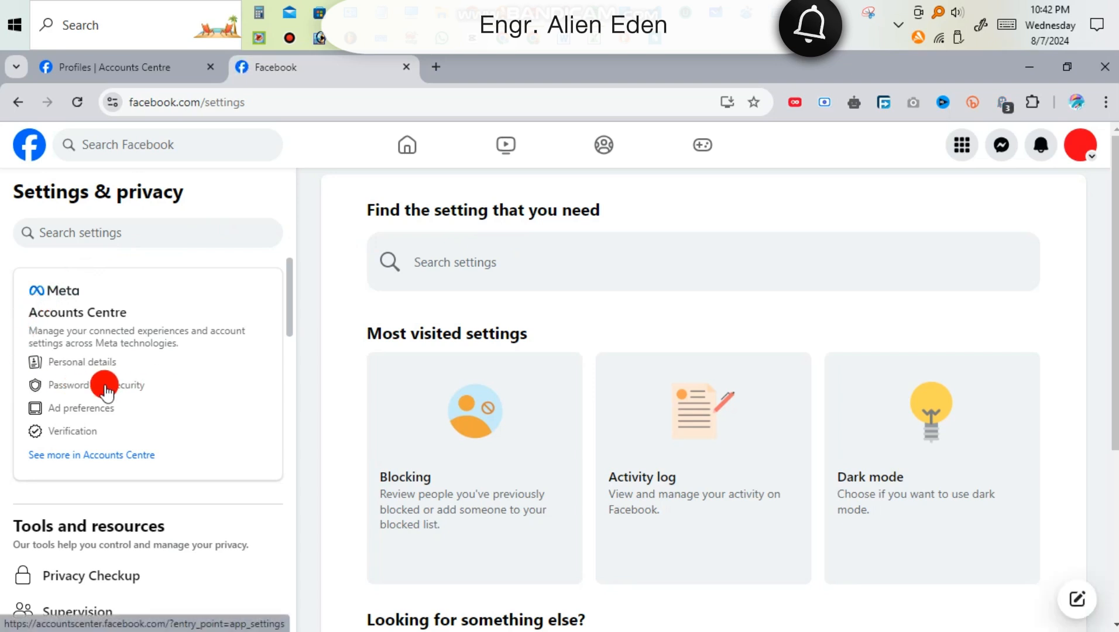
Go to Accounts Centre and open its Personal details section.
{"action": "left_click", "coordinate": [89, 385]}
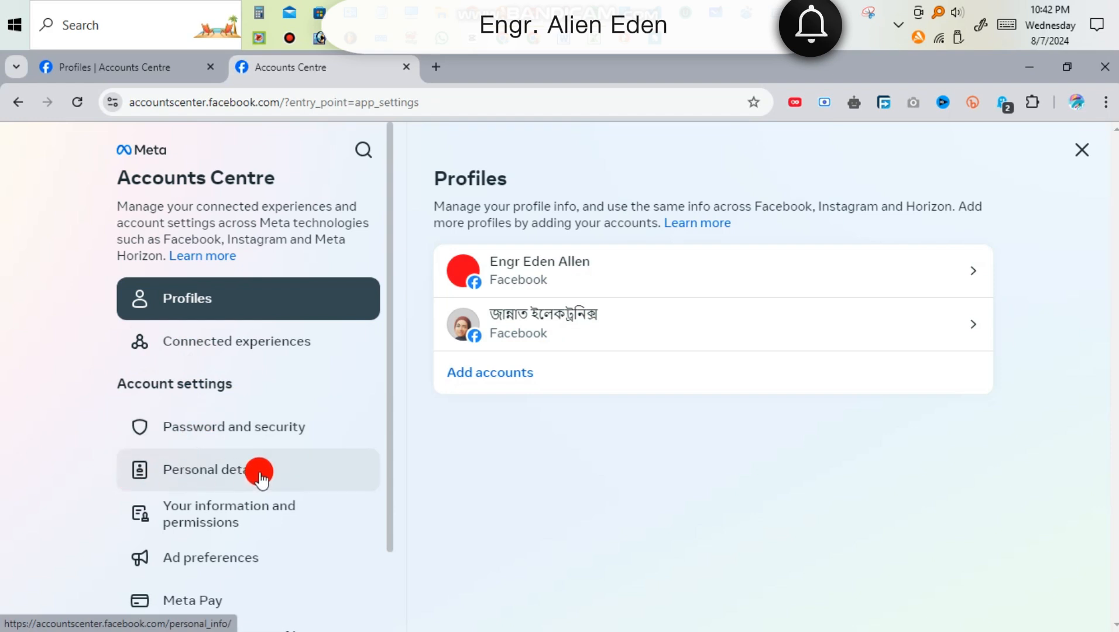
{"action": "left_click", "coordinate": [212, 469]}
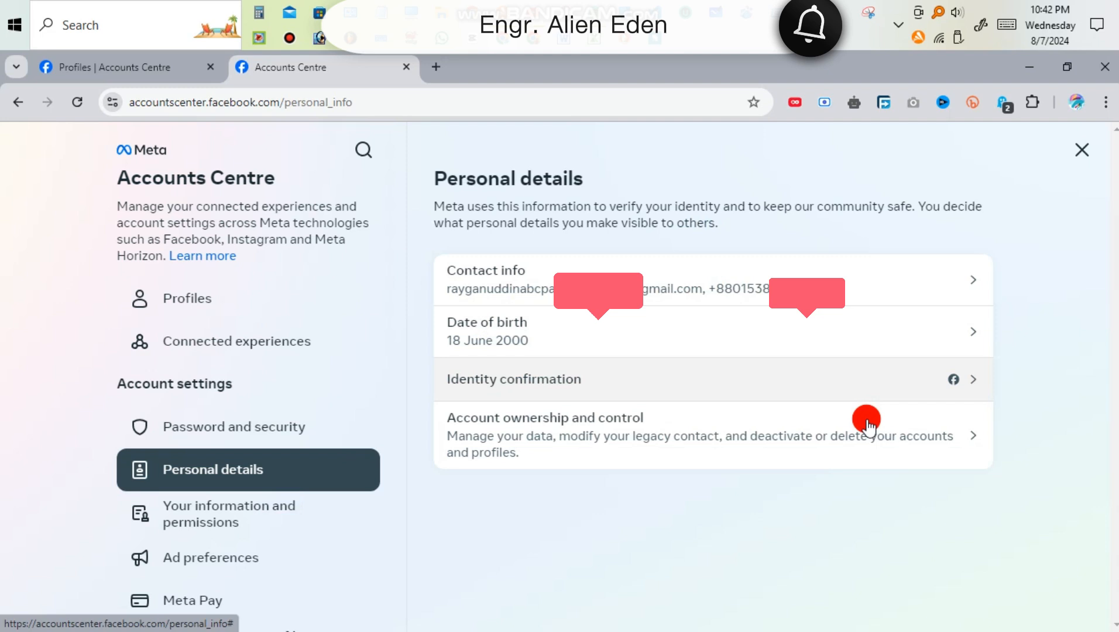
{"action": "mouse_move", "coordinate": [684, 288]}
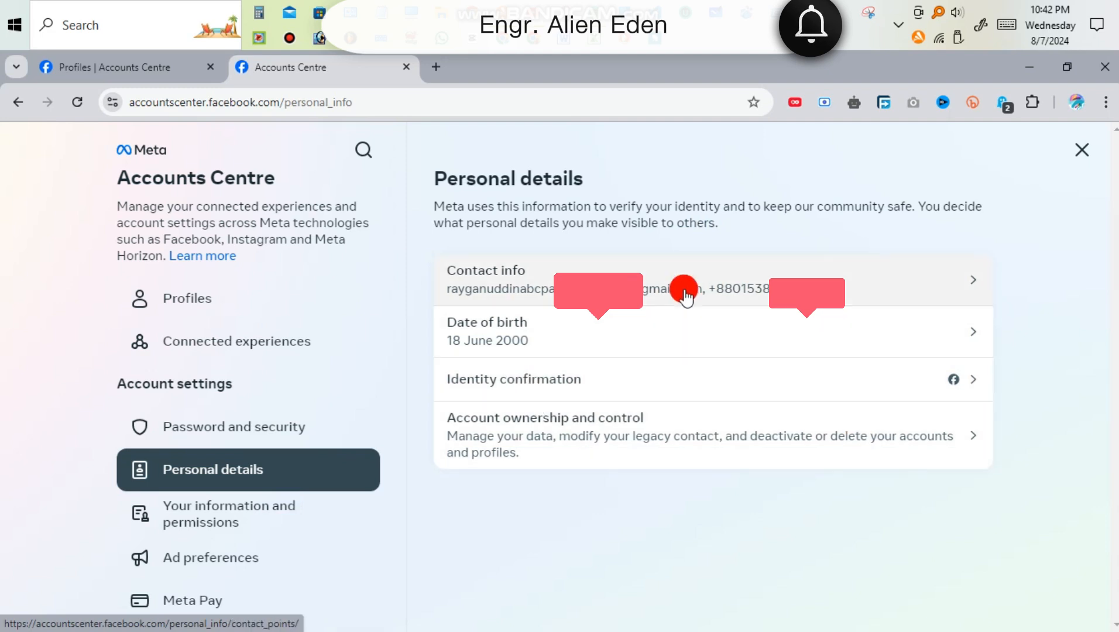
Open Contact info and choose to add a new email address.
{"action": "left_click", "coordinate": [686, 279]}
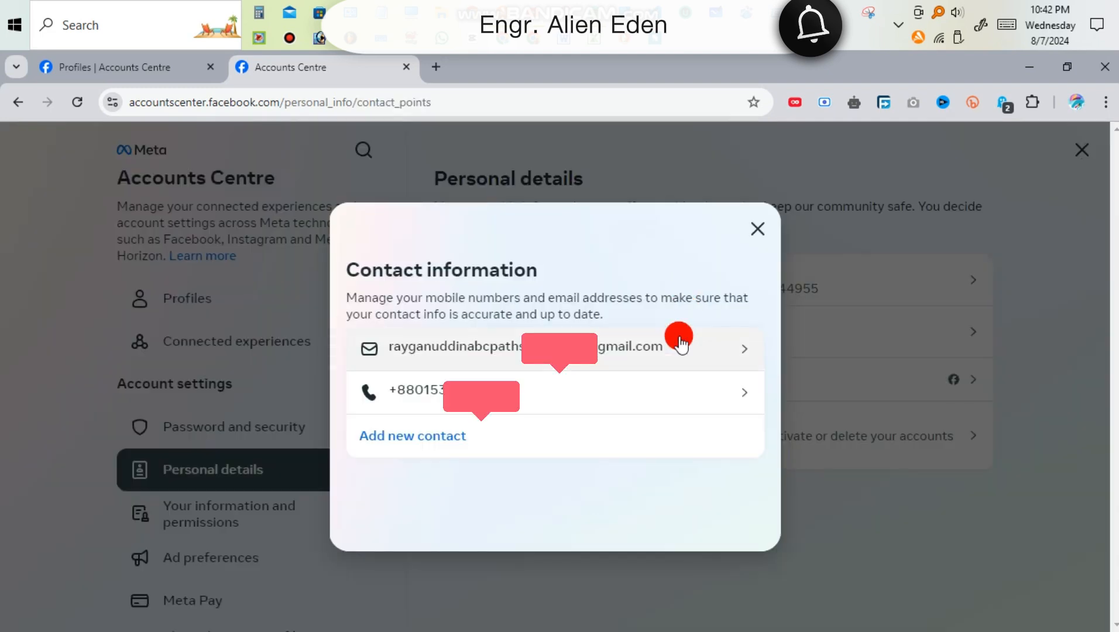
{"action": "mouse_move", "coordinate": [674, 357]}
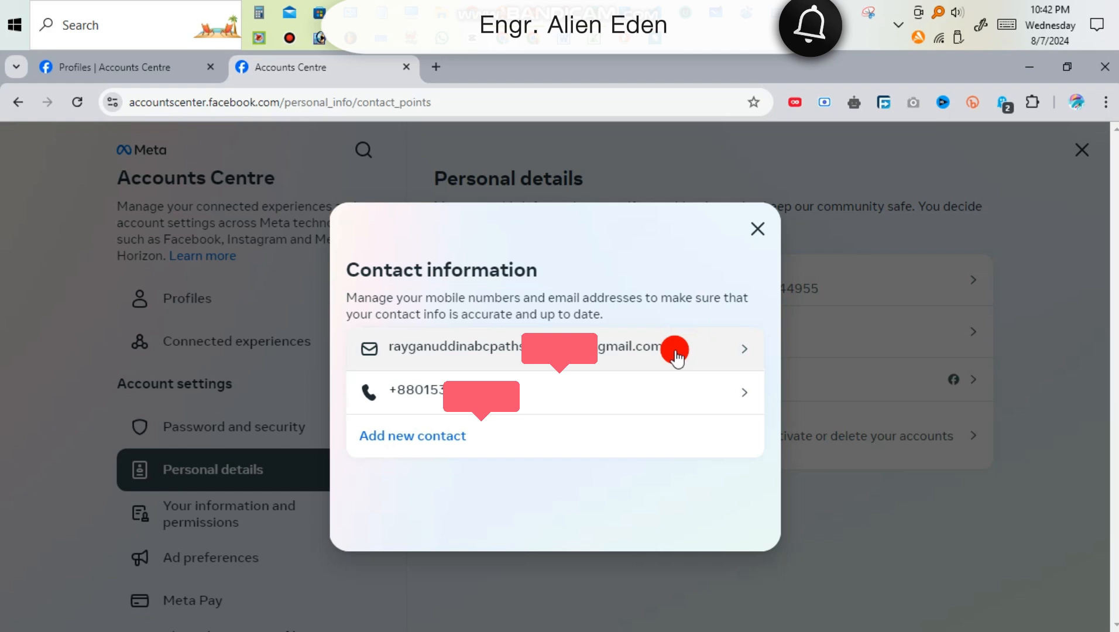
{"action": "mouse_move", "coordinate": [618, 357]}
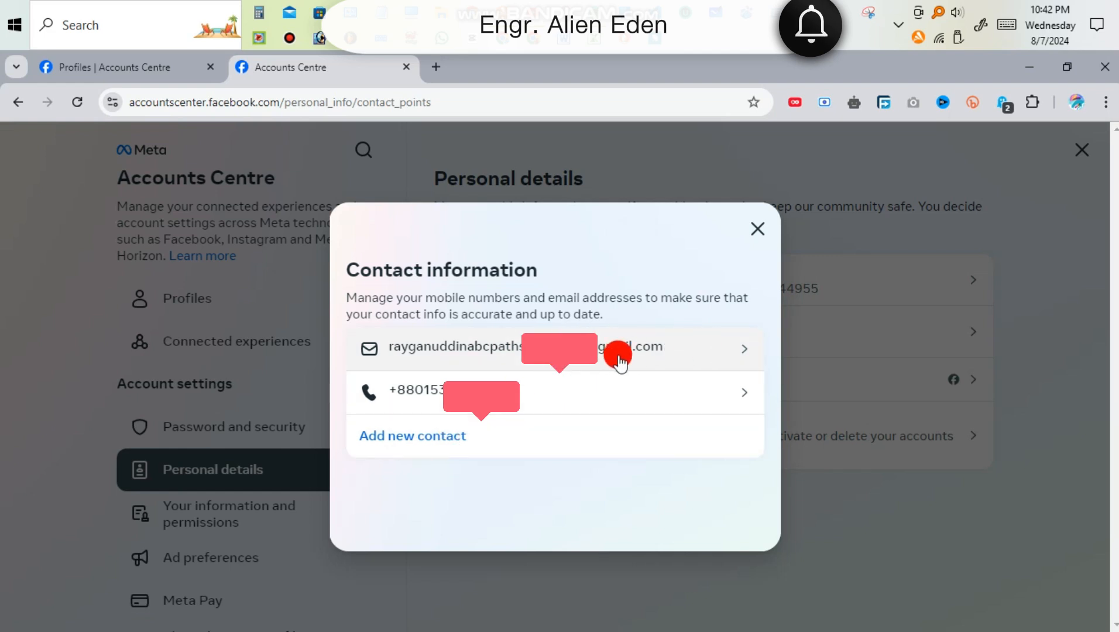
{"action": "left_click", "coordinate": [413, 436]}
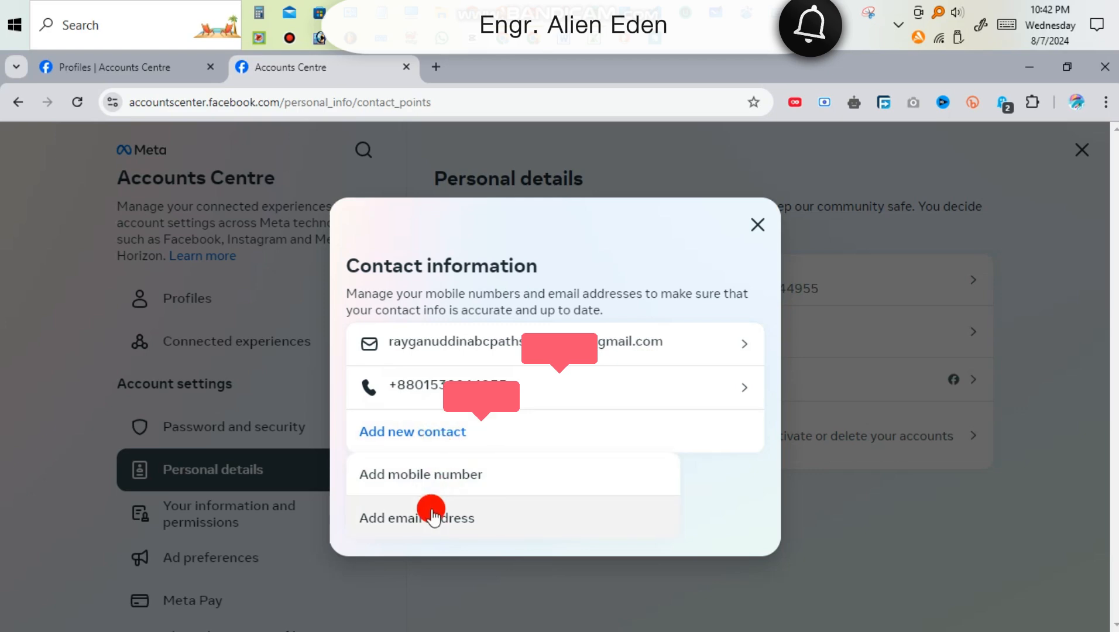
{"action": "left_click", "coordinate": [417, 518]}
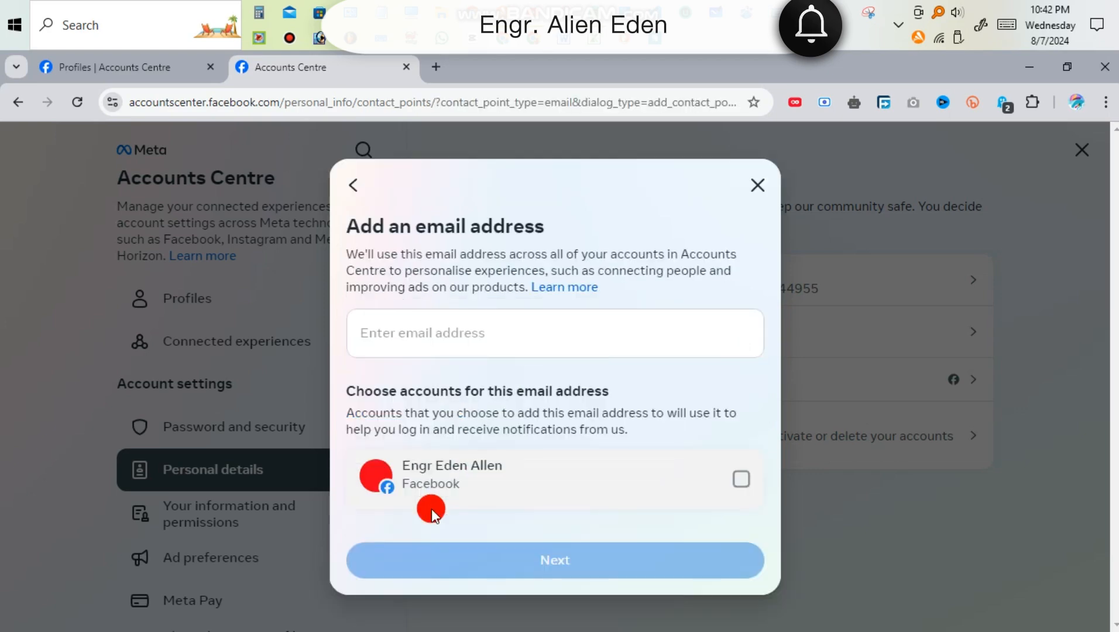
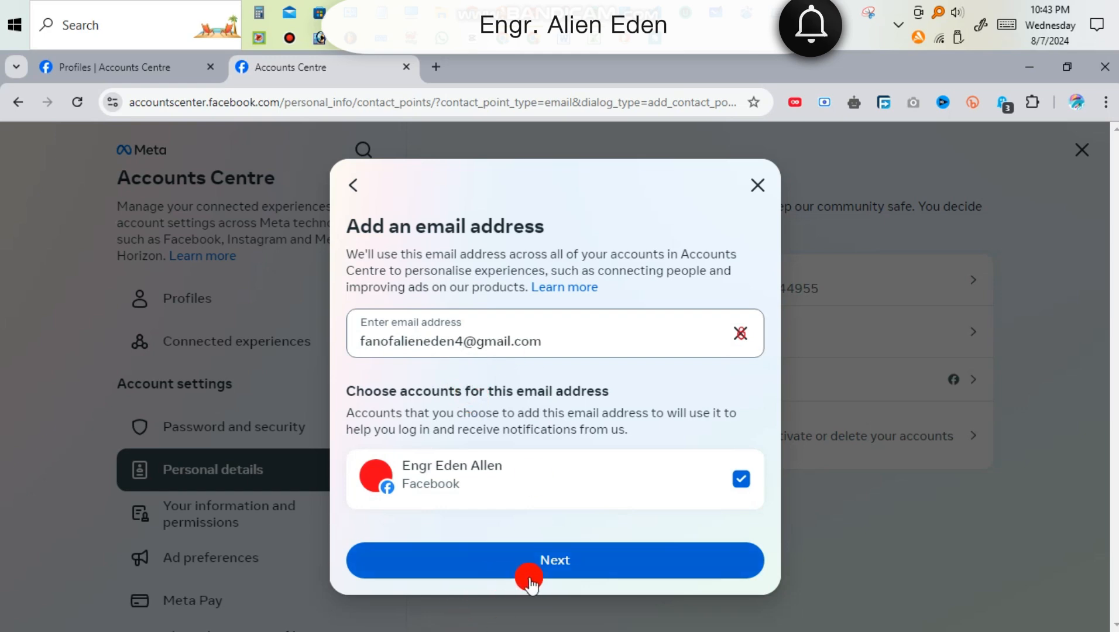
Submit the address to get a confirmation code, and open Google apps in a new tab.
{"action": "left_click", "coordinate": [554, 560]}
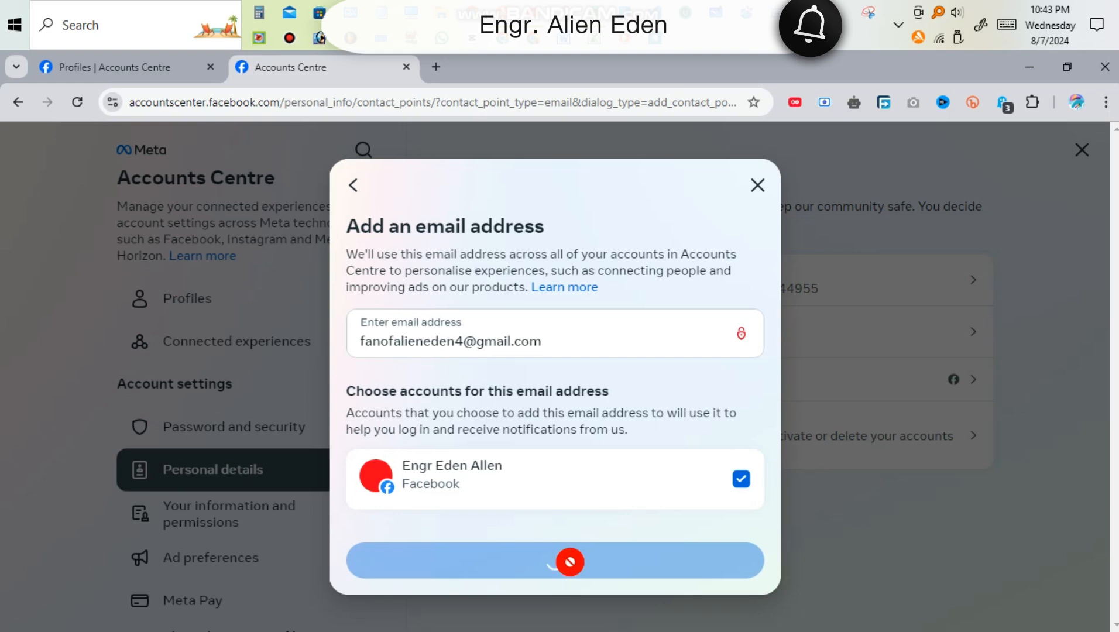
{"action": "left_click", "coordinate": [555, 561]}
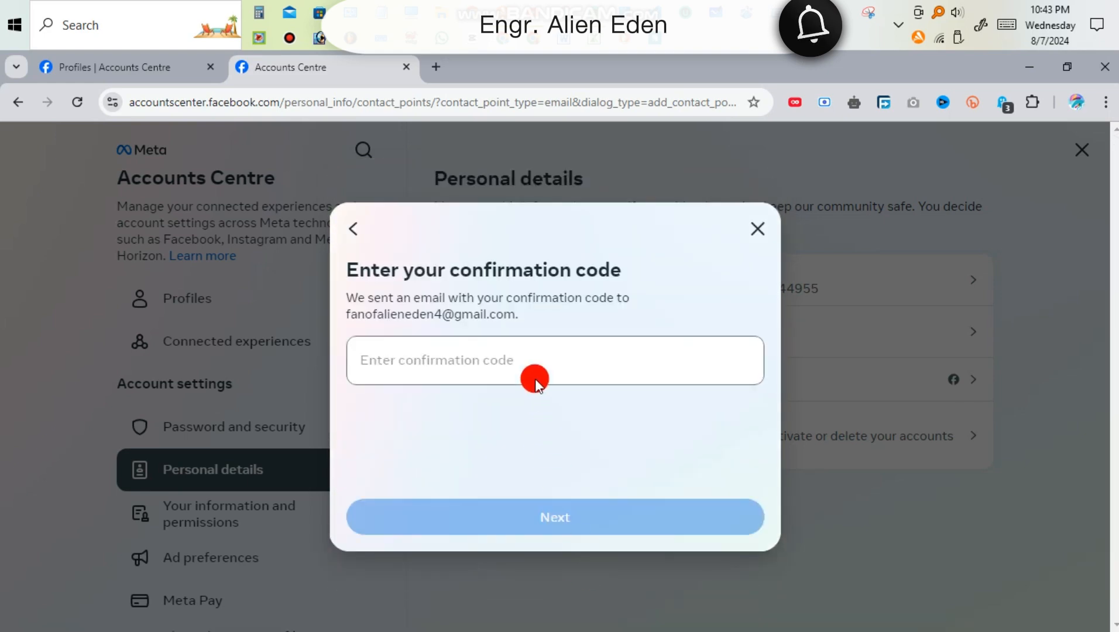
{"action": "mouse_move", "coordinate": [423, 67]}
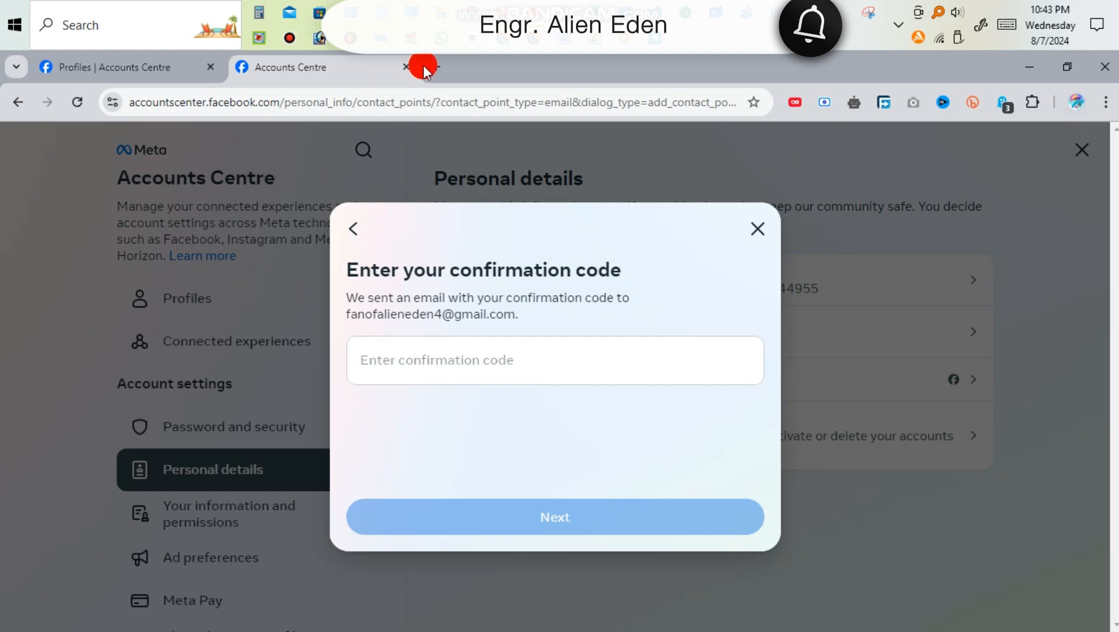
{"action": "left_click", "coordinate": [423, 67]}
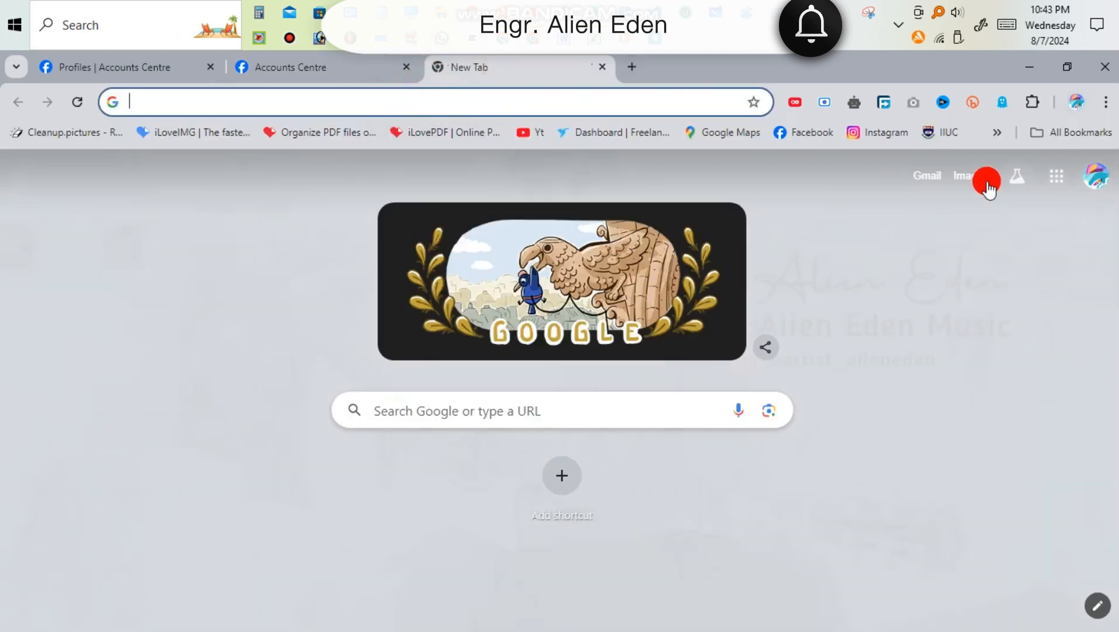
{"action": "mouse_move", "coordinate": [928, 179]}
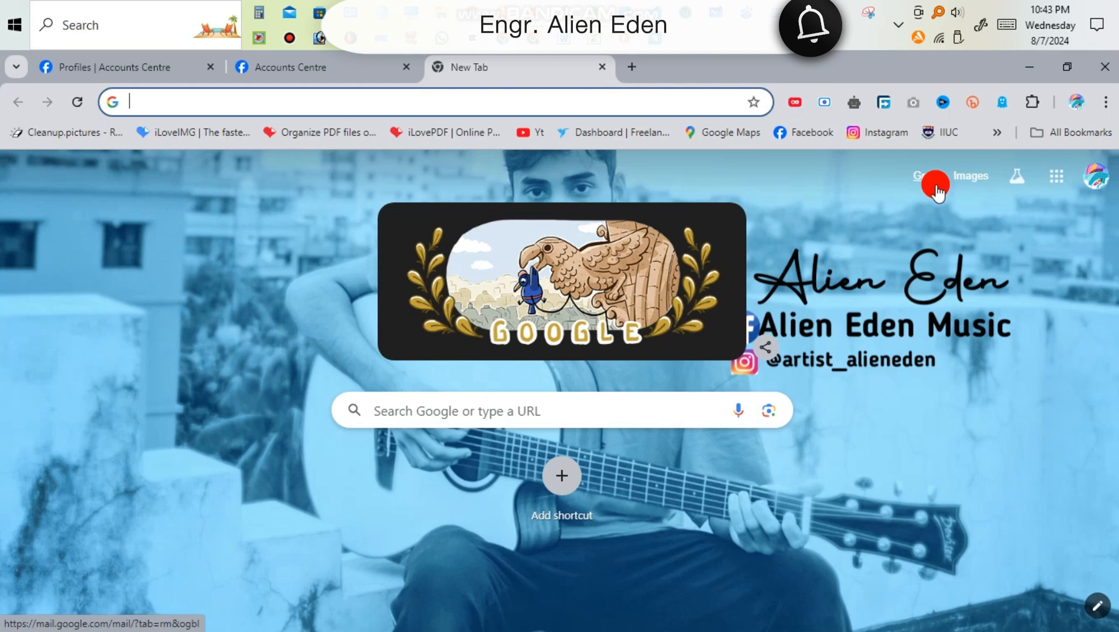
{"action": "left_click", "coordinate": [1057, 176]}
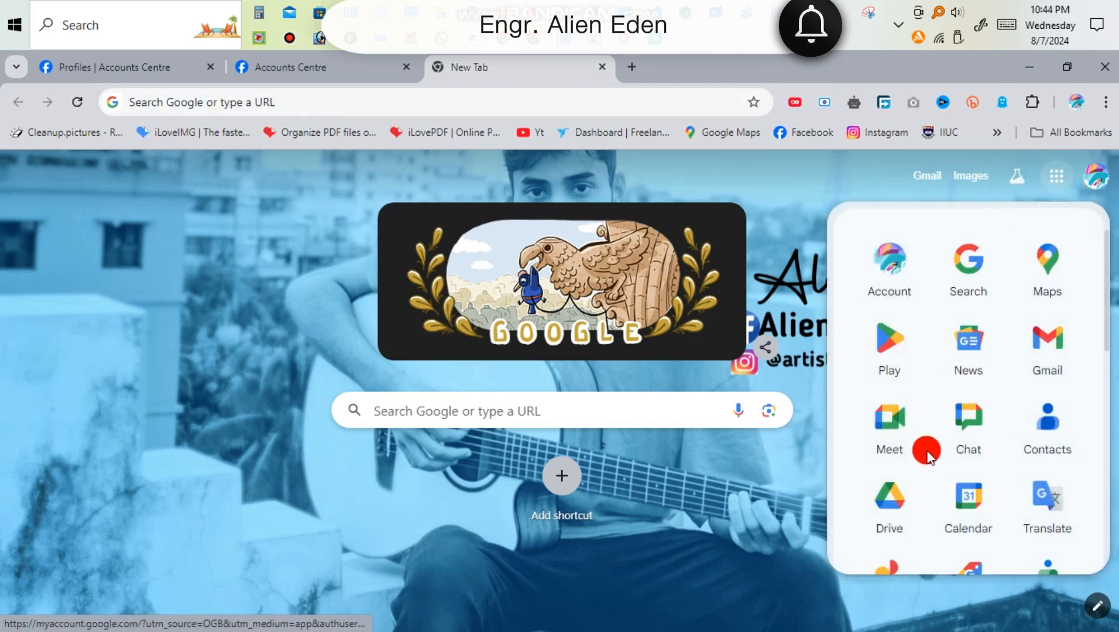
Open the Gmail inbox from the Google apps launcher.
{"action": "left_click", "coordinate": [1048, 339]}
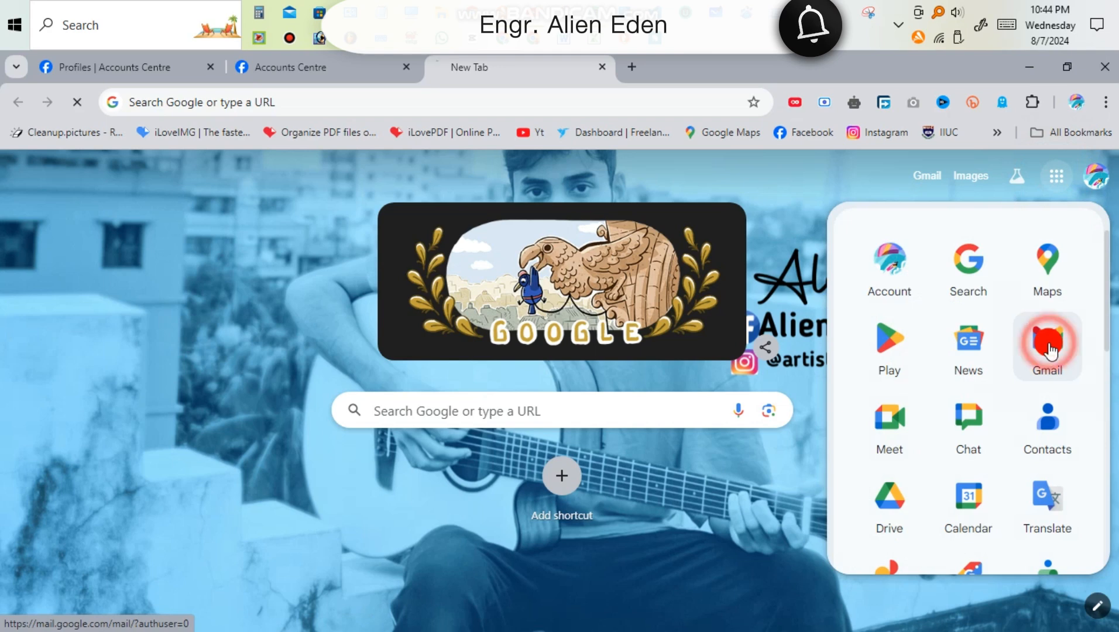
{"action": "left_click", "coordinate": [1047, 345]}
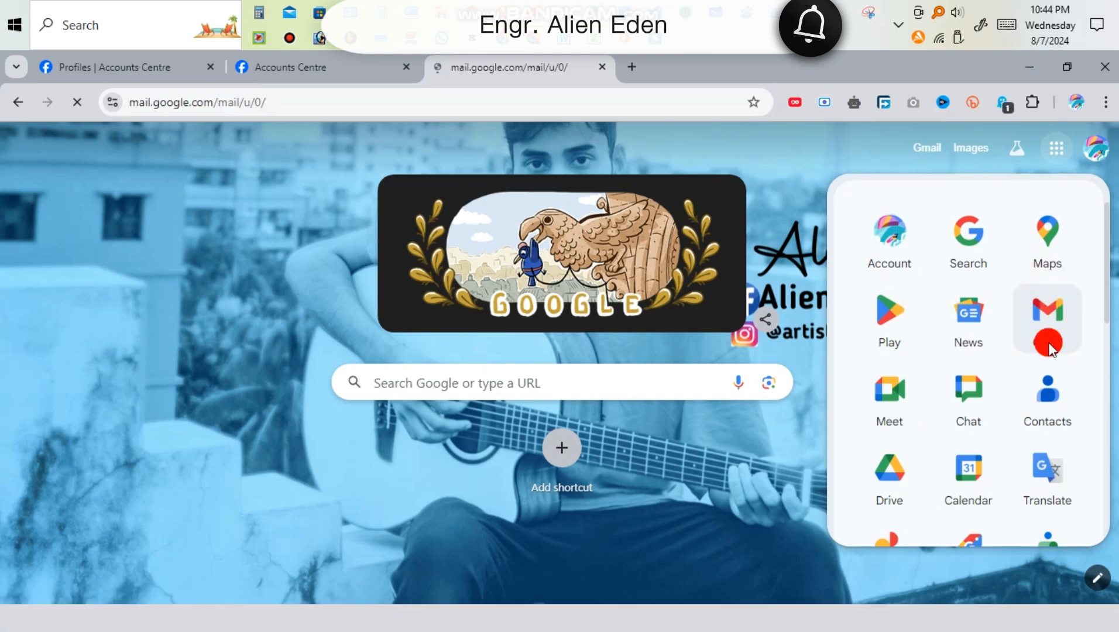
{"action": "left_click", "coordinate": [1047, 309]}
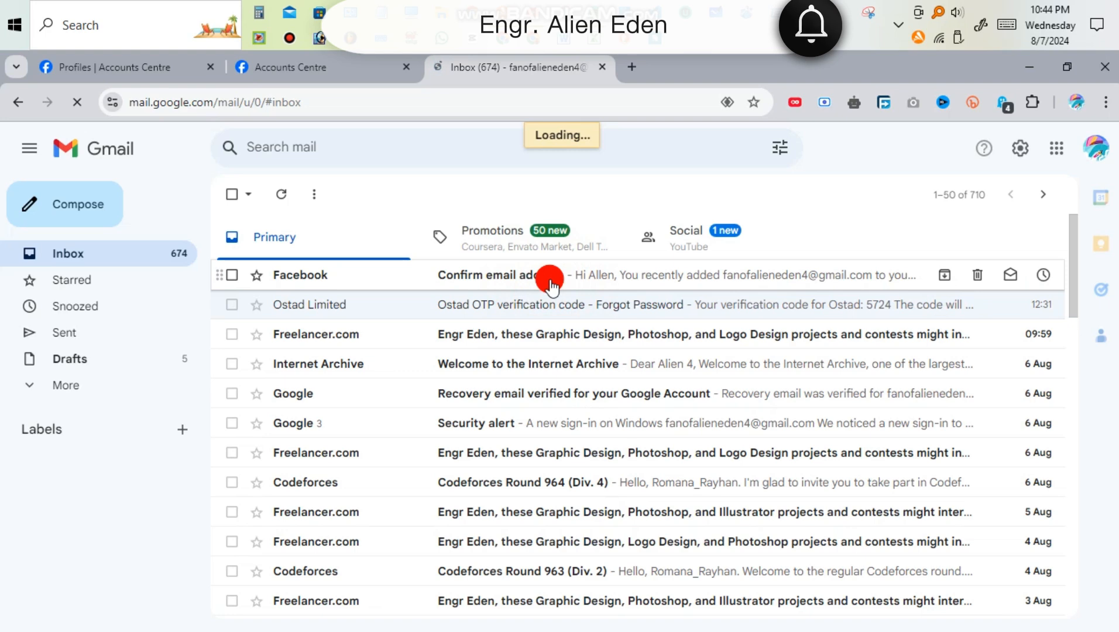
{"action": "left_click", "coordinate": [556, 275]}
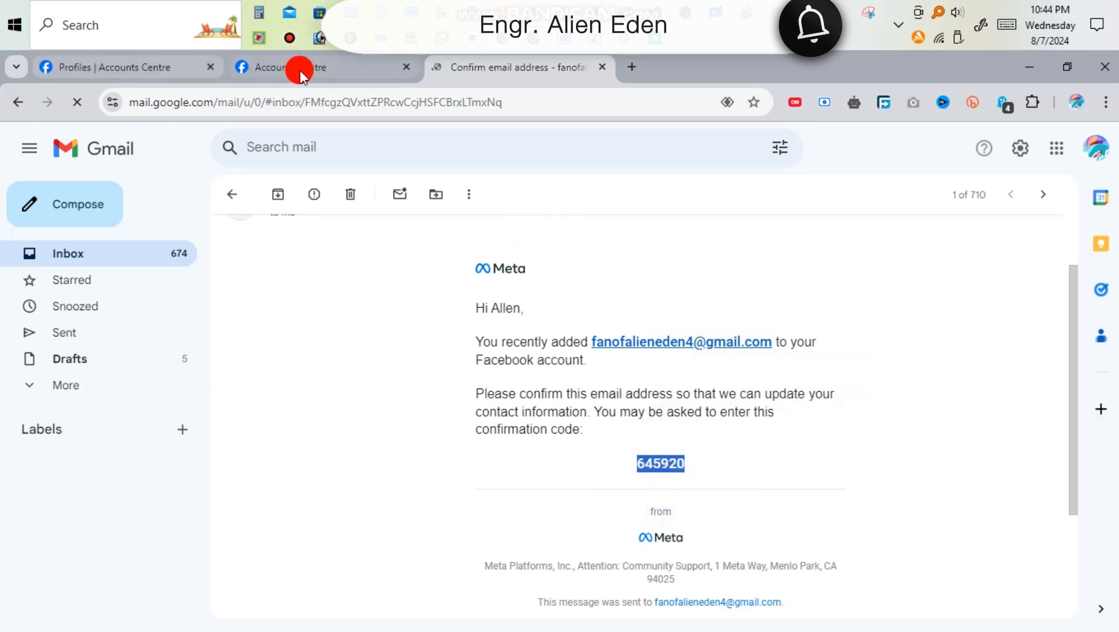
{"action": "left_click", "coordinate": [299, 66]}
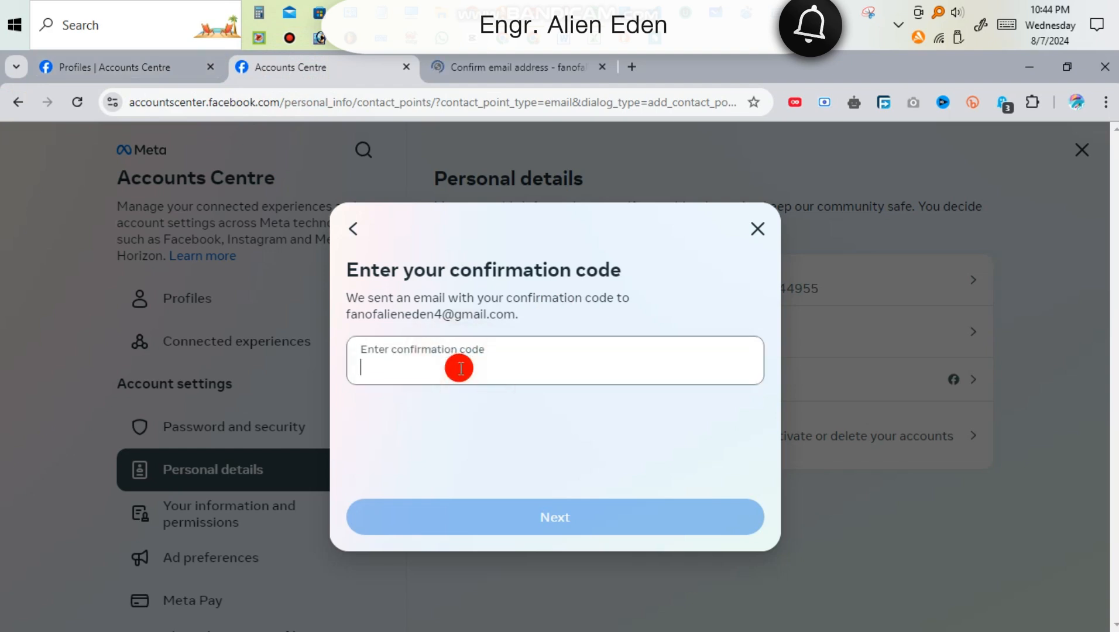
{"action": "right_click", "coordinate": [460, 368]}
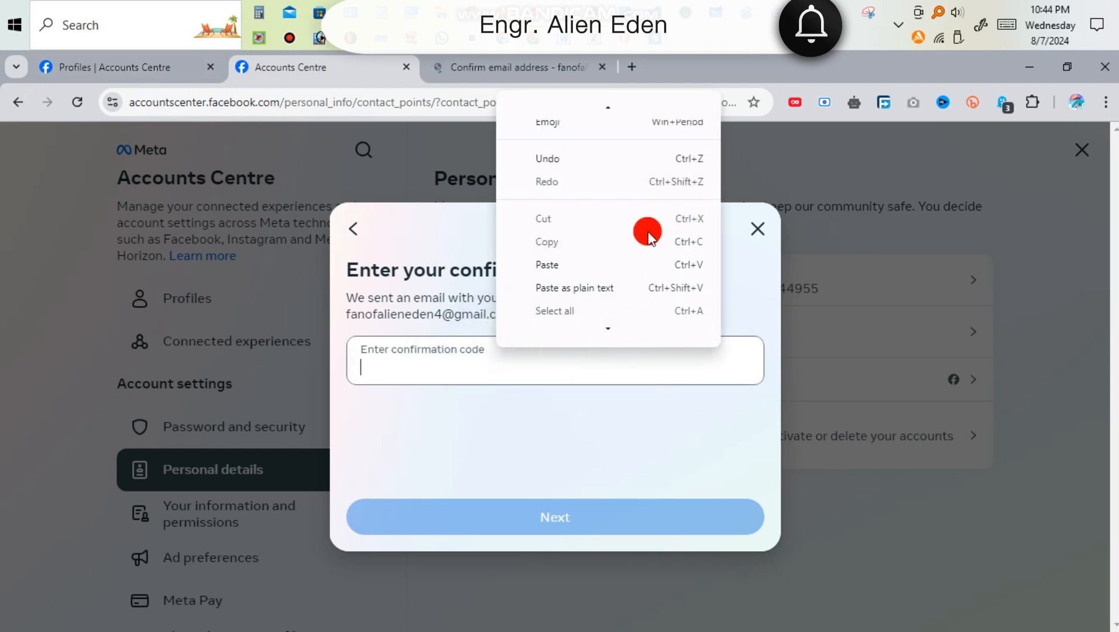
{"action": "left_click", "coordinate": [547, 265]}
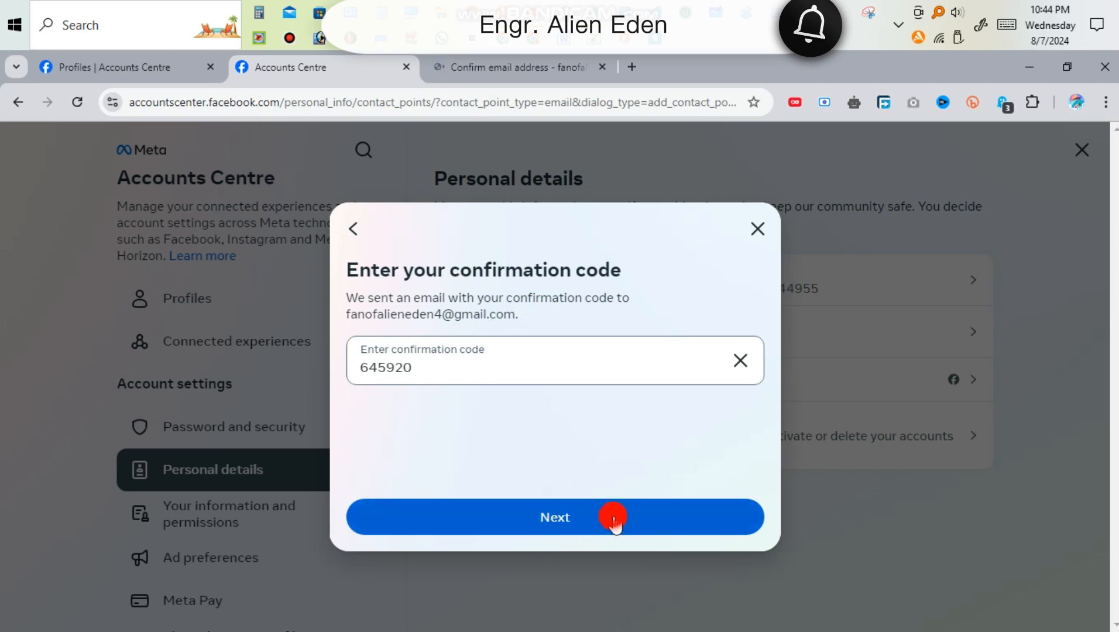
{"action": "left_click", "coordinate": [555, 517]}
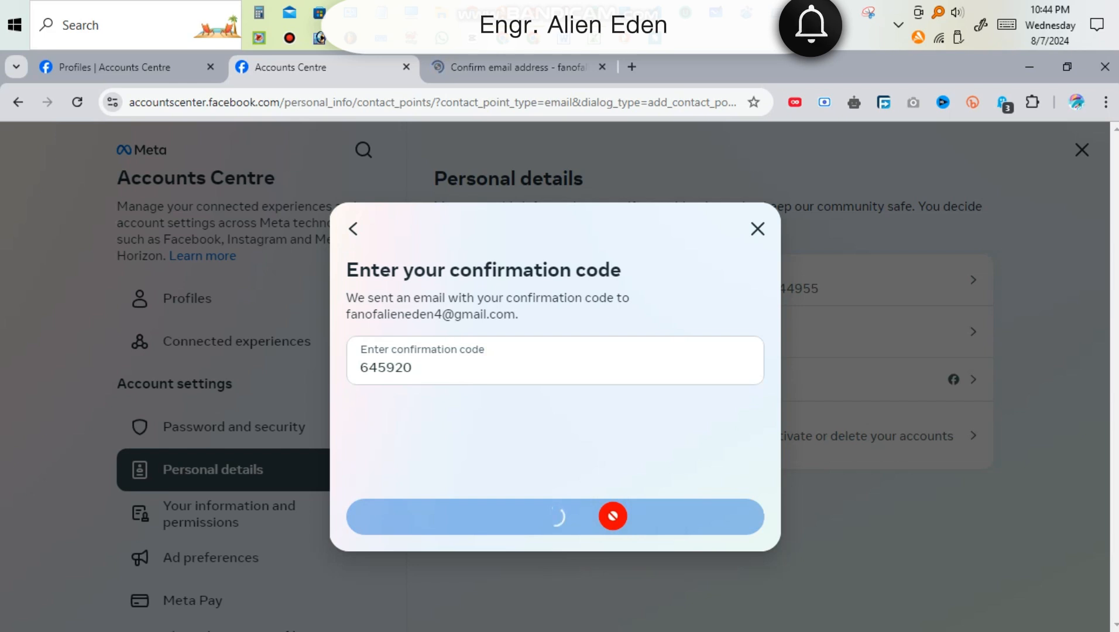
{"action": "left_click", "coordinate": [555, 515]}
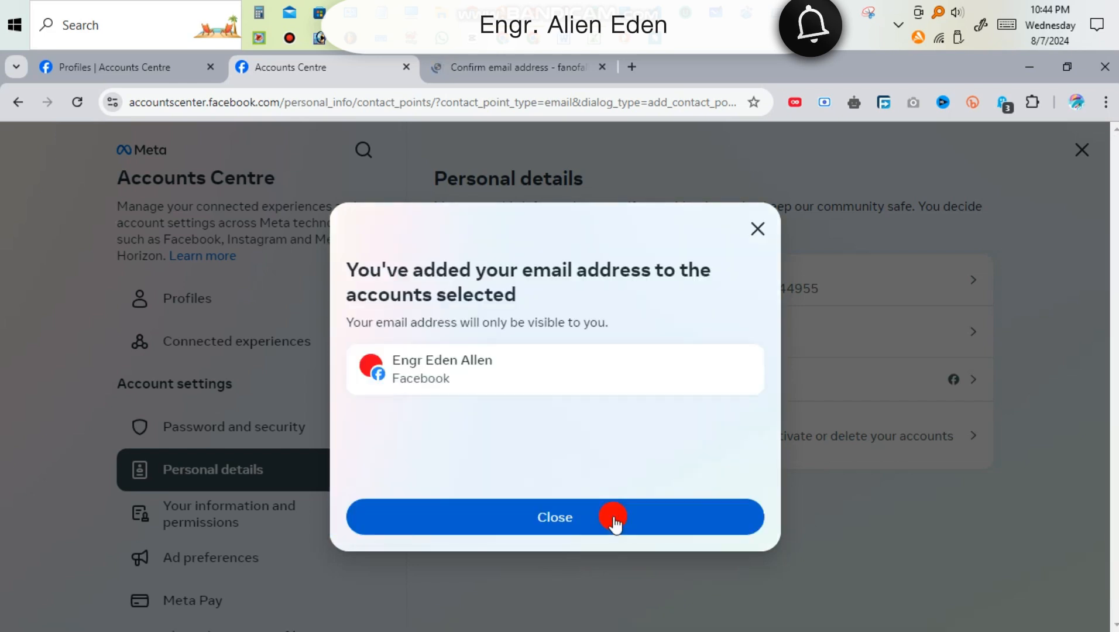
{"action": "mouse_move", "coordinate": [563, 303]}
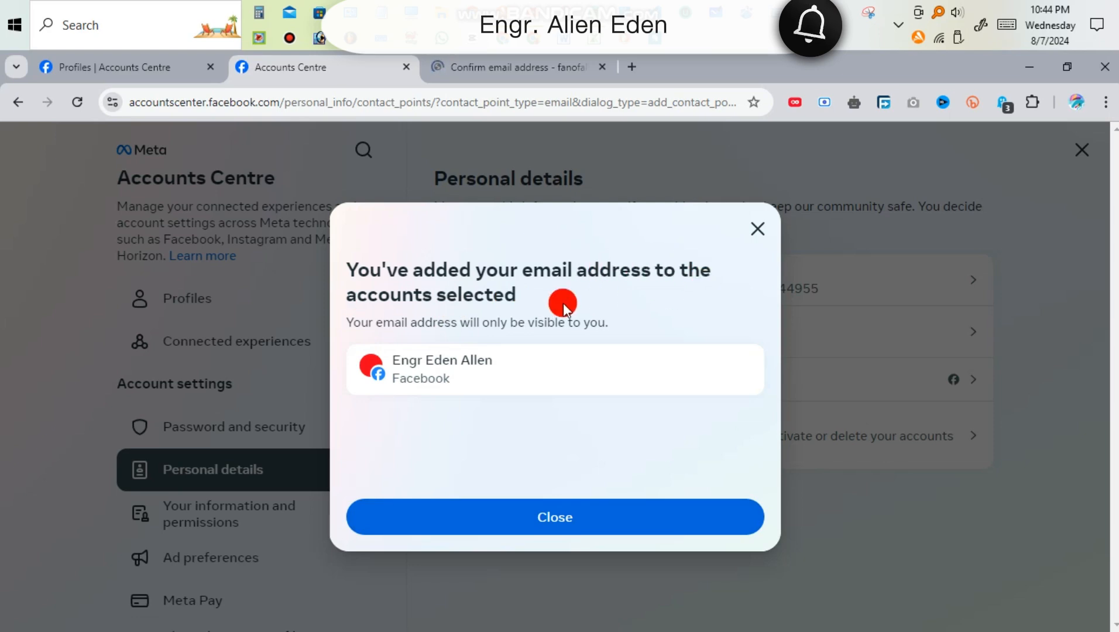
Close the email-added success dialog.
{"action": "left_click", "coordinate": [555, 517]}
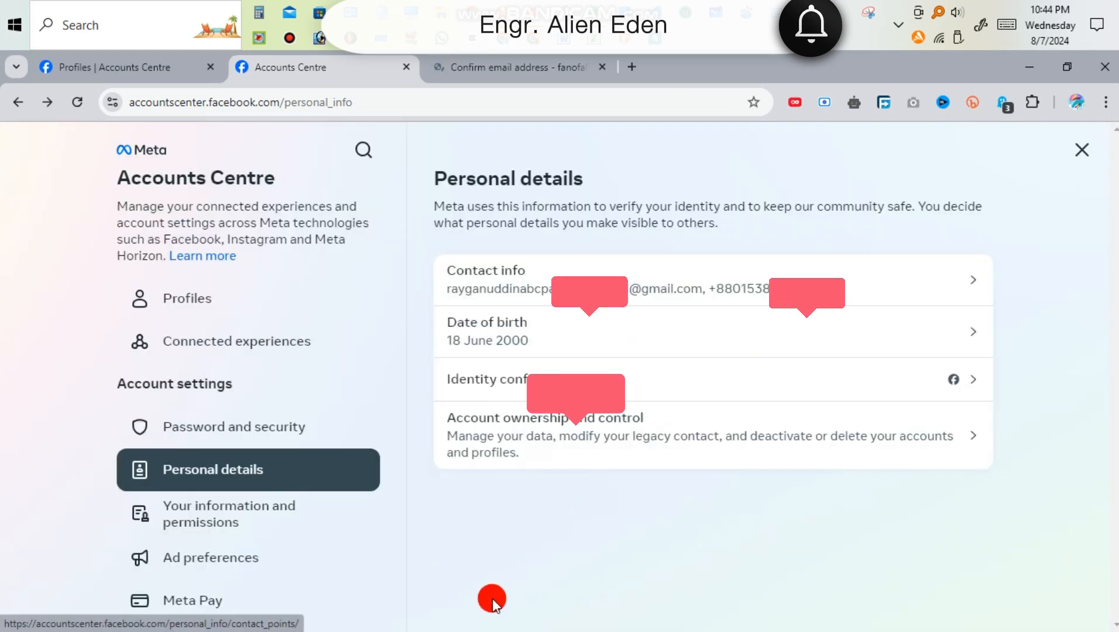
{"action": "mouse_move", "coordinate": [916, 326]}
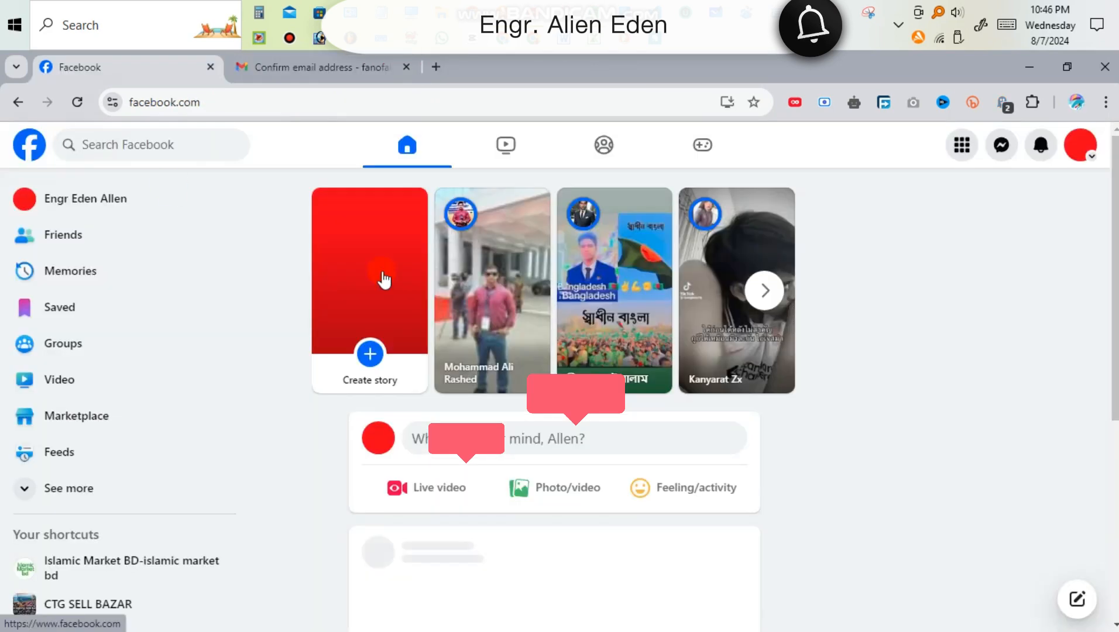
Log out of Facebook from the profile menu.
{"action": "left_click", "coordinate": [1080, 145]}
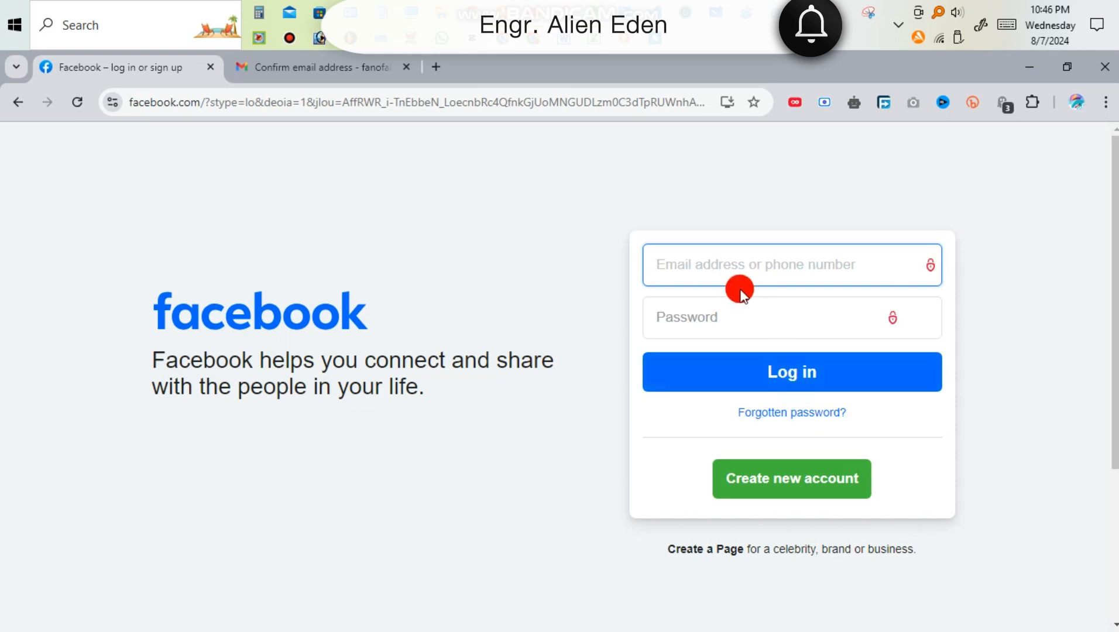
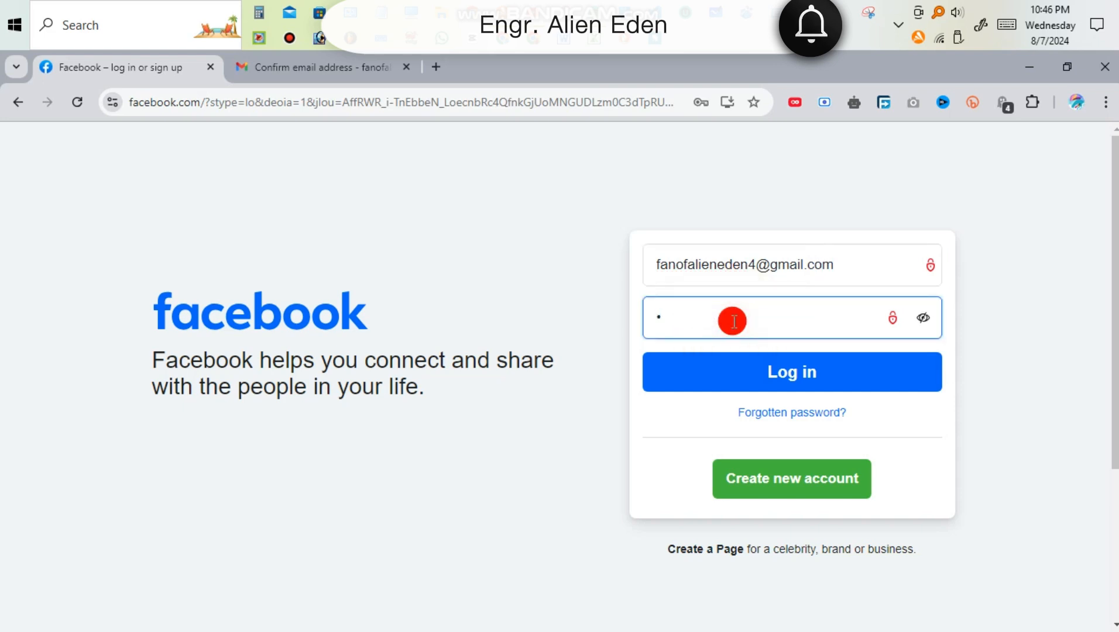
{"action": "type", "text": "password"}
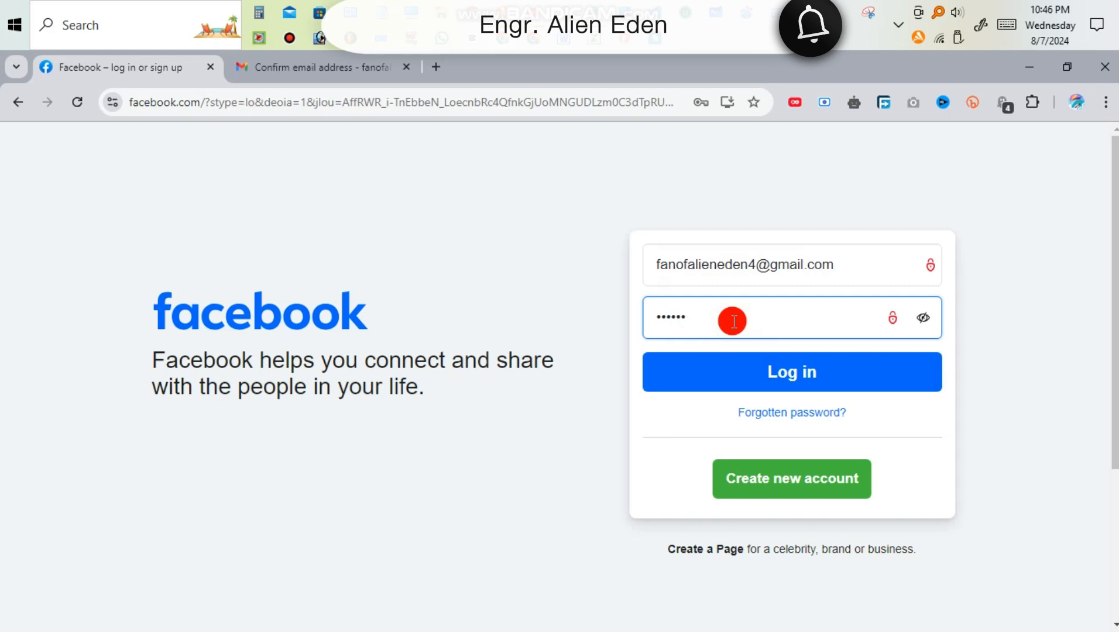
{"action": "type", "text": "password"}
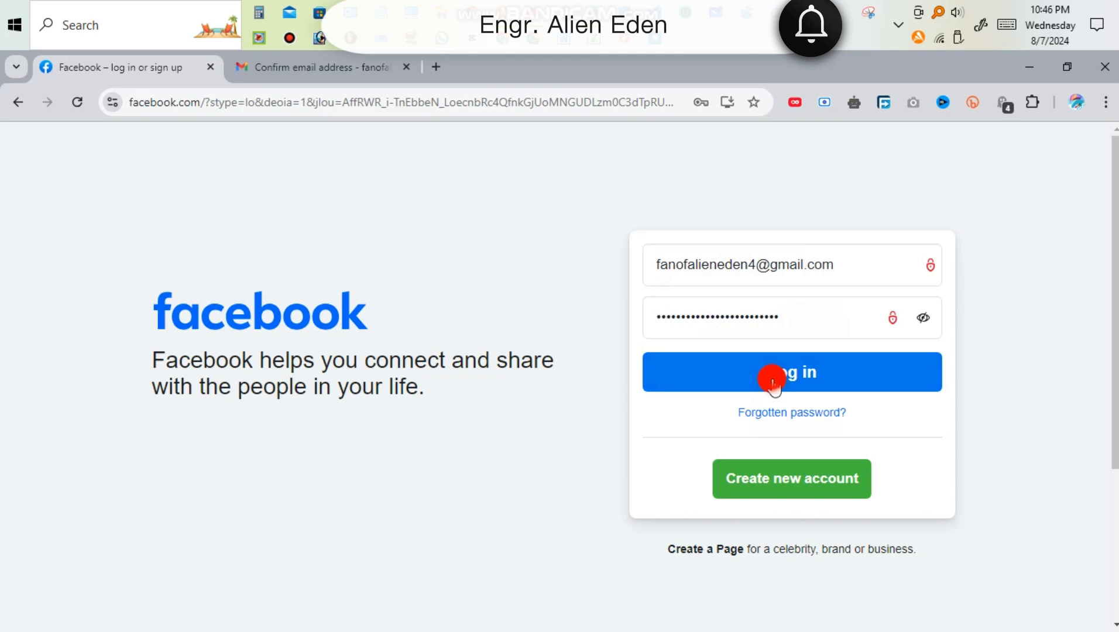
{"action": "left_click", "coordinate": [773, 378]}
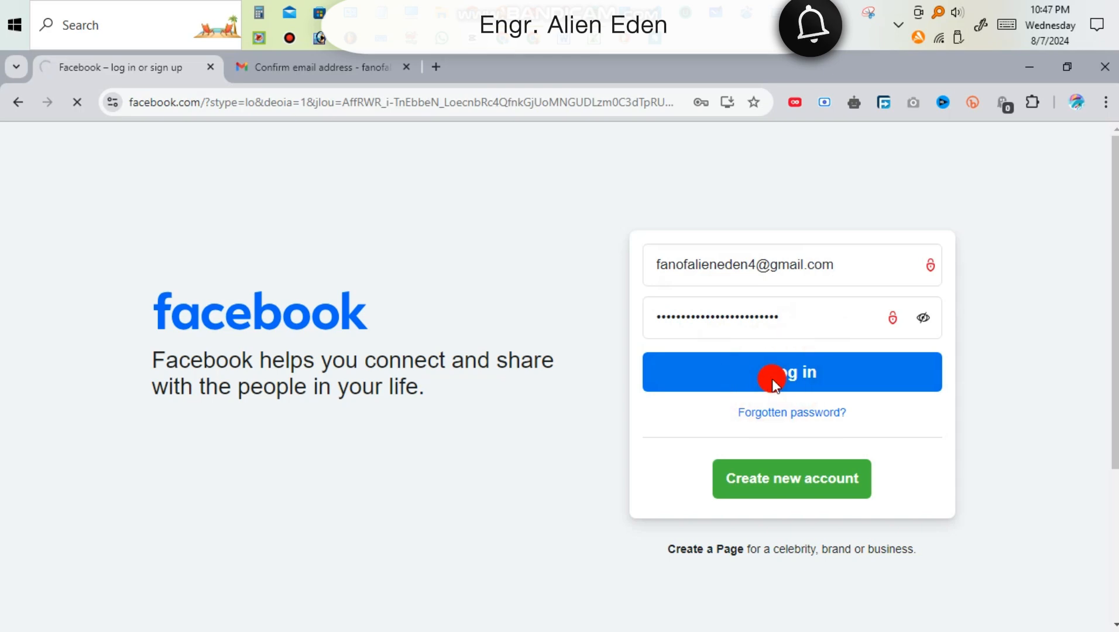
Scroll the loaded home feed, then open the account menu to confirm the logged-in profiles.
{"action": "left_click", "coordinate": [790, 372]}
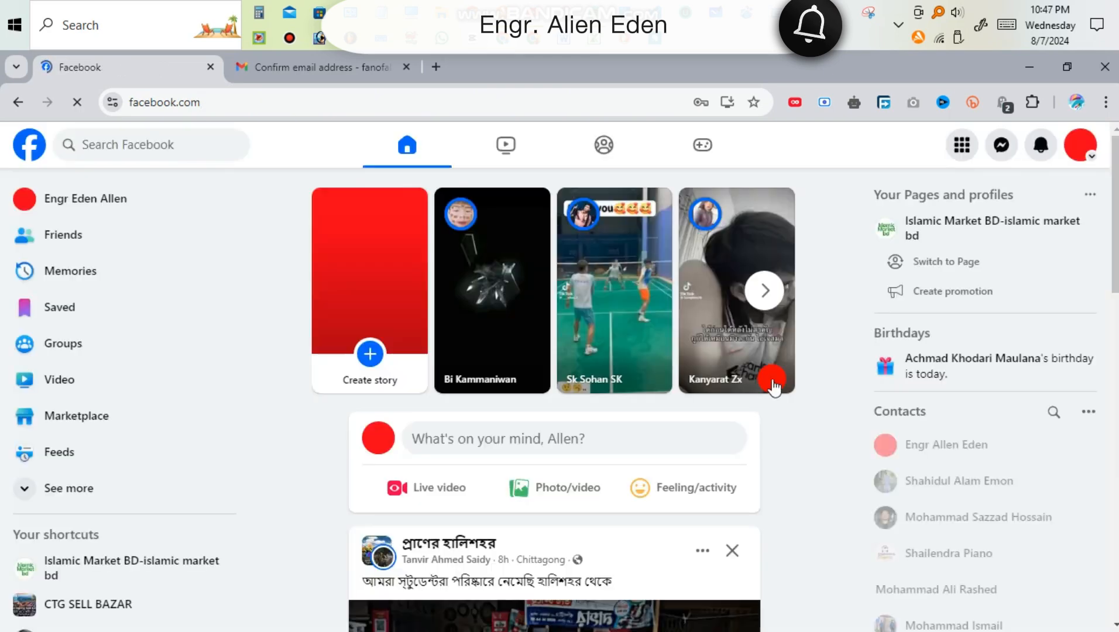
{"action": "scroll", "scroll_direction": "down", "scroll_amount": 3}
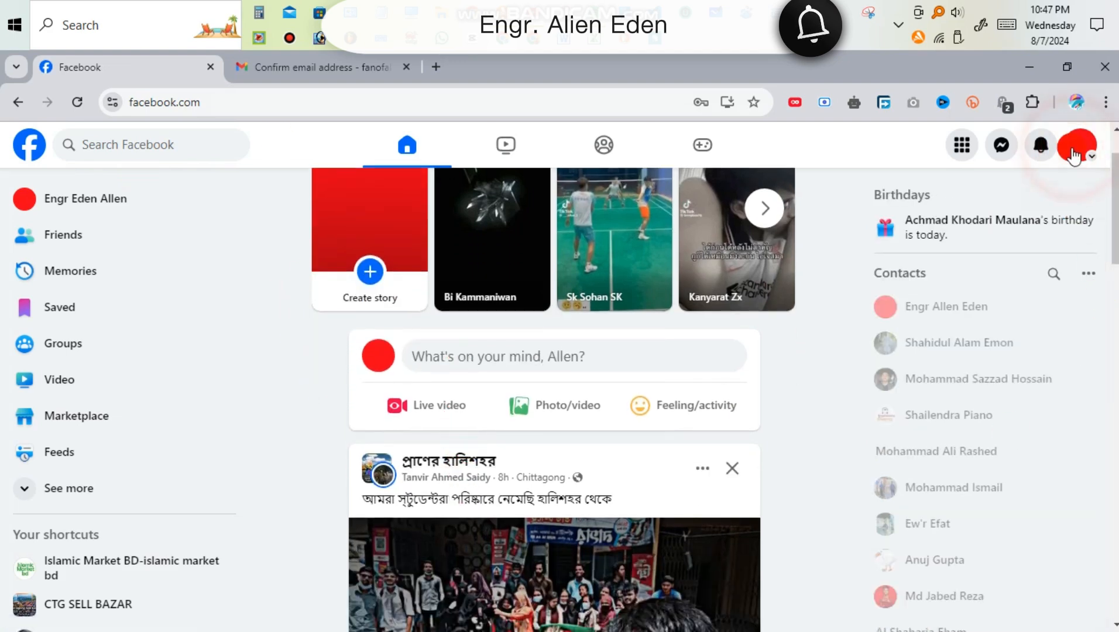
{"action": "left_click", "coordinate": [1080, 144]}
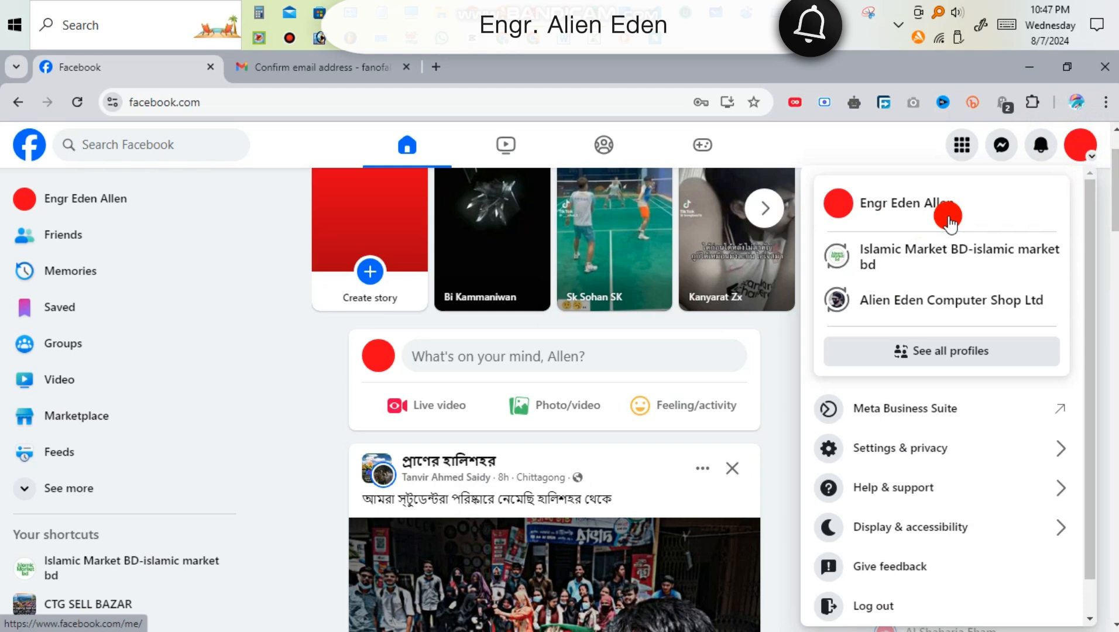
{"action": "mouse_move", "coordinate": [928, 587]}
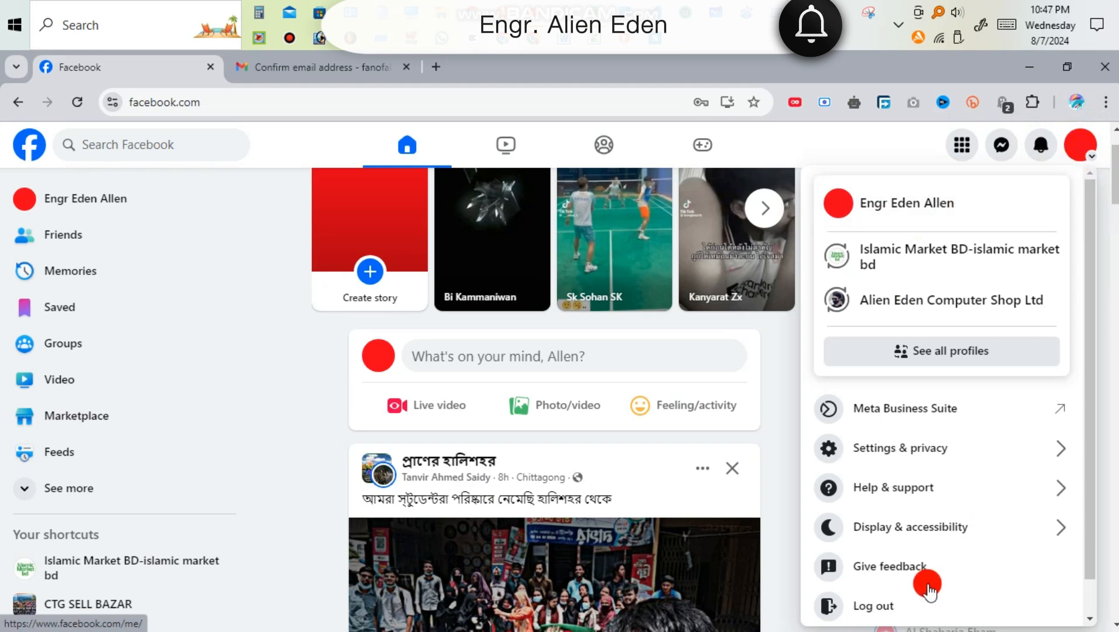